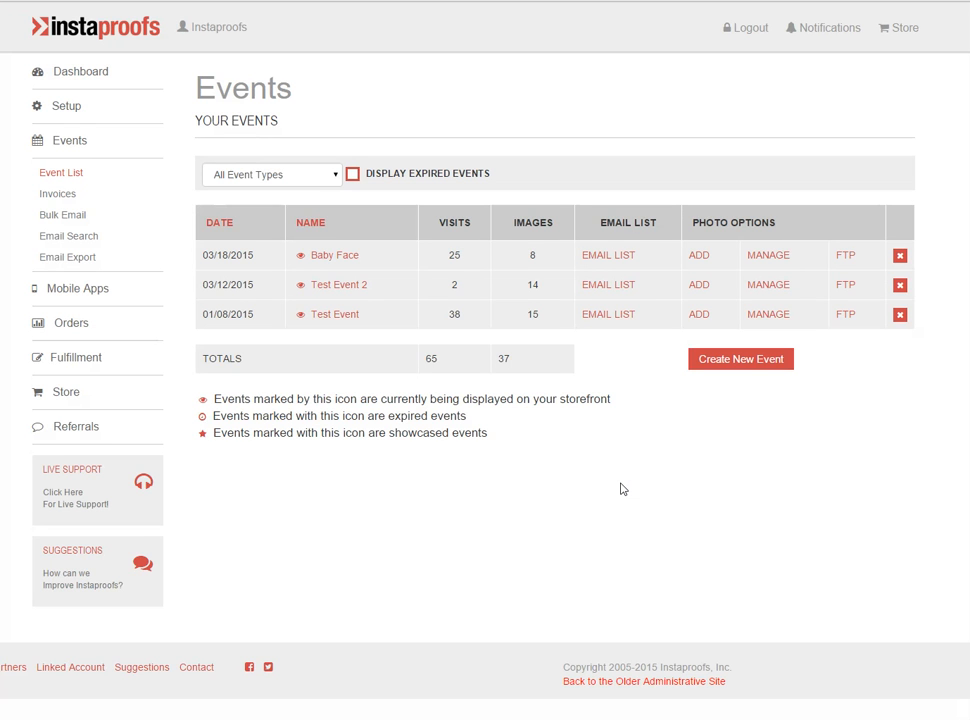
{"action": "mouse_move", "coordinate": [463, 326]}
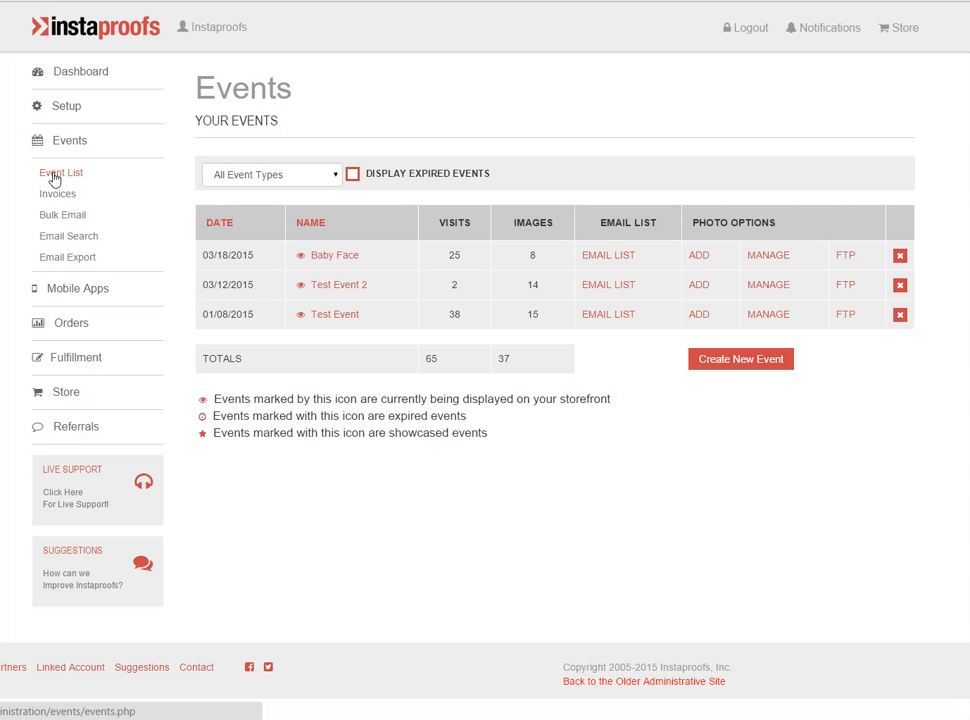
{"action": "mouse_move", "coordinate": [348, 271]}
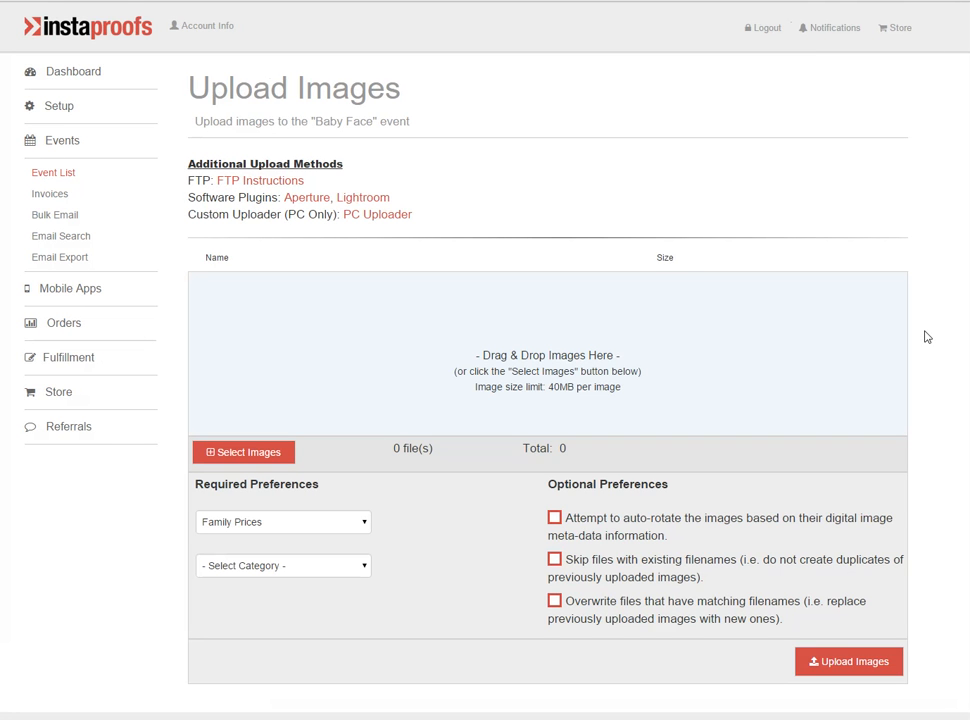
{"action": "mouse_move", "coordinate": [628, 361]}
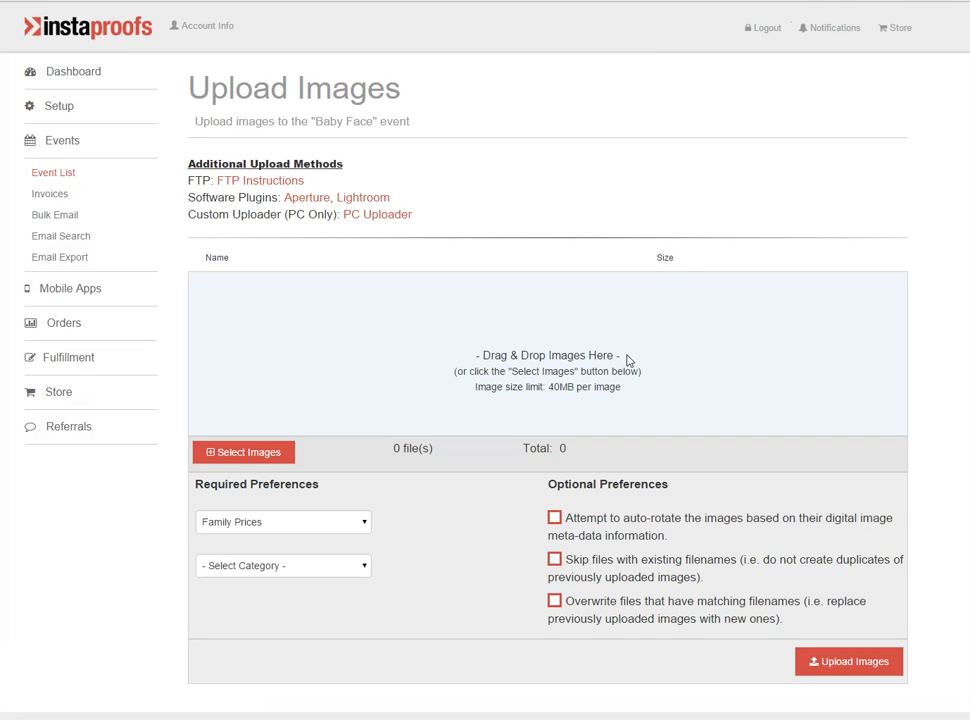
{"action": "mouse_move", "coordinate": [350, 378]}
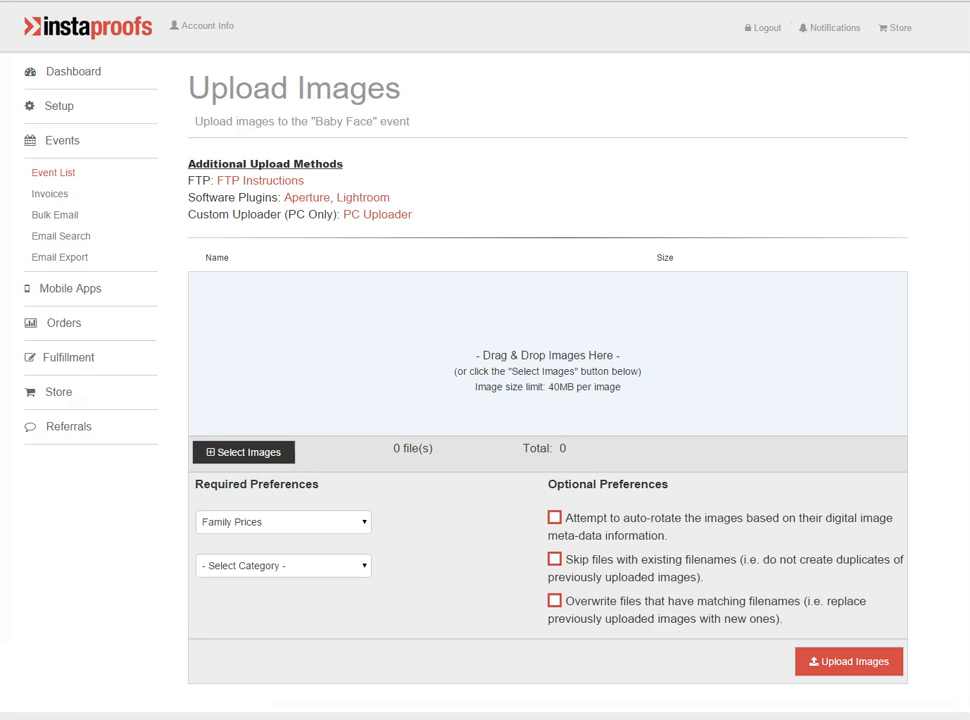
- Queue the three Bickford JPG photos (49 MB) for upload to Baby Face
{"action": "left_click", "coordinate": [243, 452]}
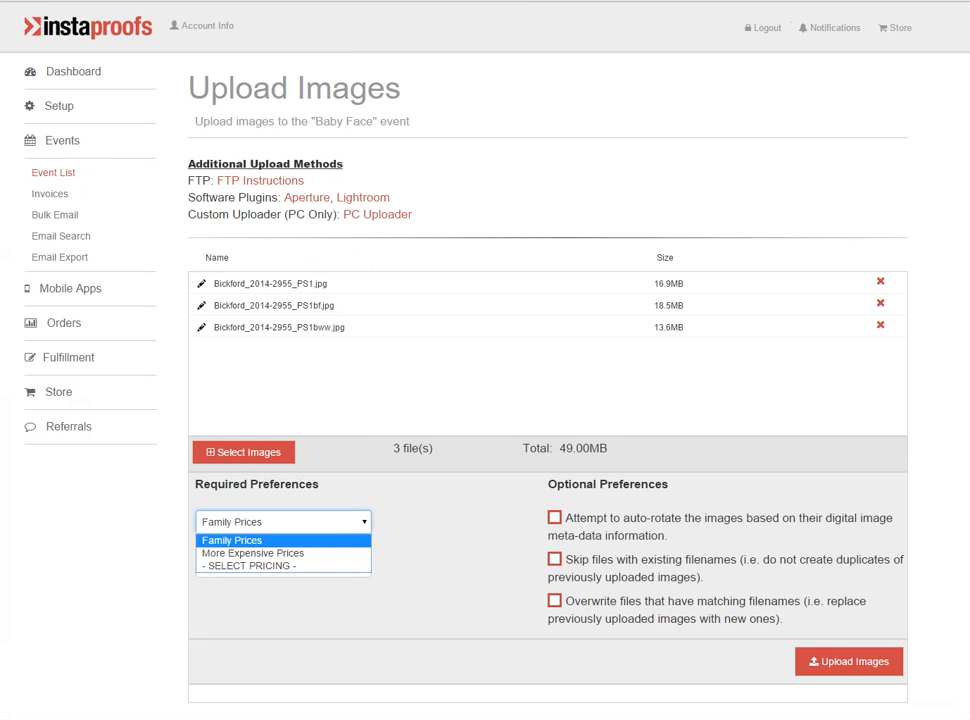
- Apply More Expensive Prices and create a category named 'New Category' for the uploads
{"action": "left_click", "coordinate": [252, 553]}
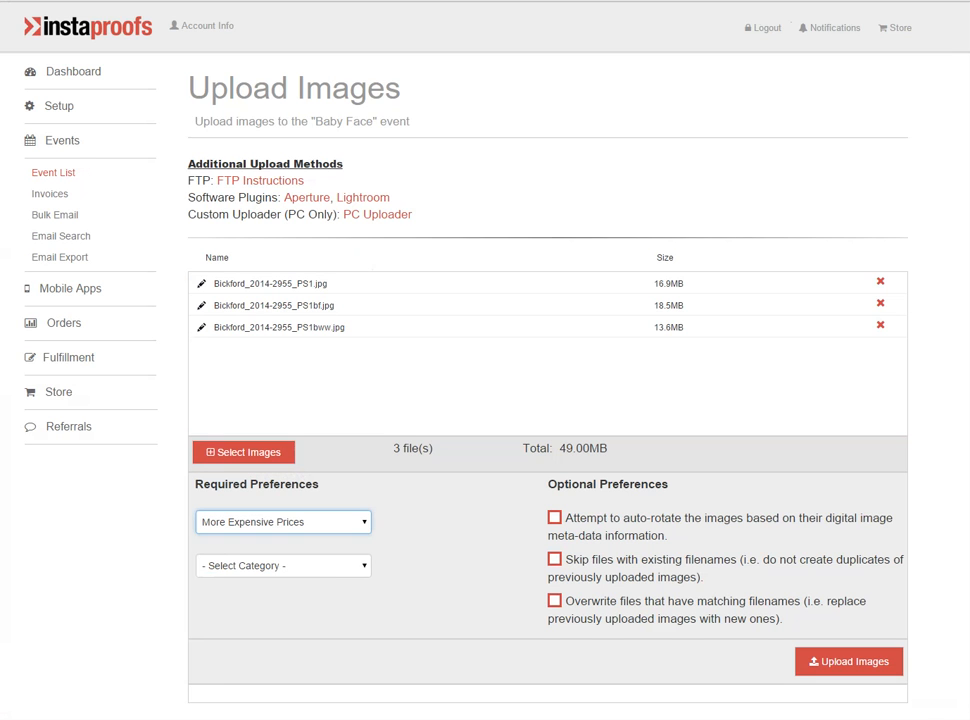
{"action": "left_click", "coordinate": [283, 565]}
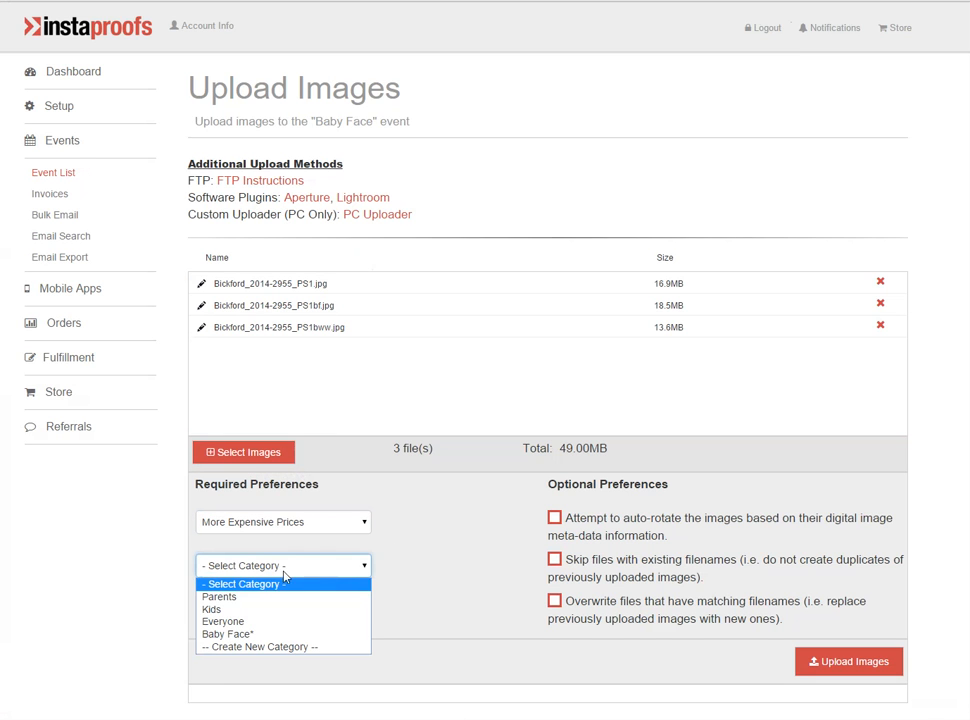
{"action": "mouse_move", "coordinate": [211, 609]}
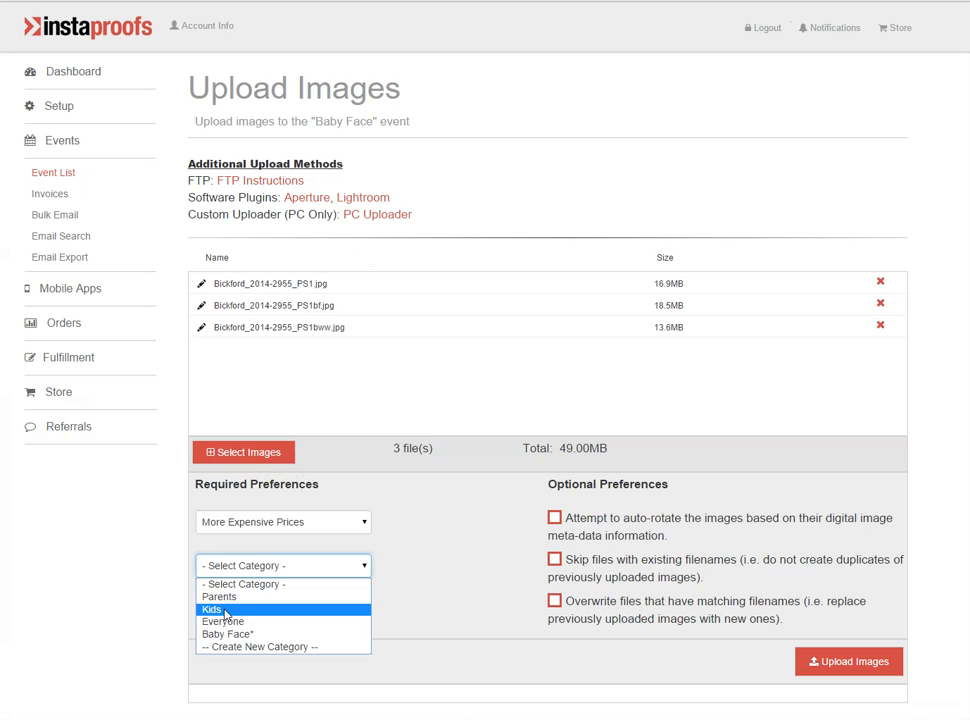
{"action": "mouse_move", "coordinate": [222, 621]}
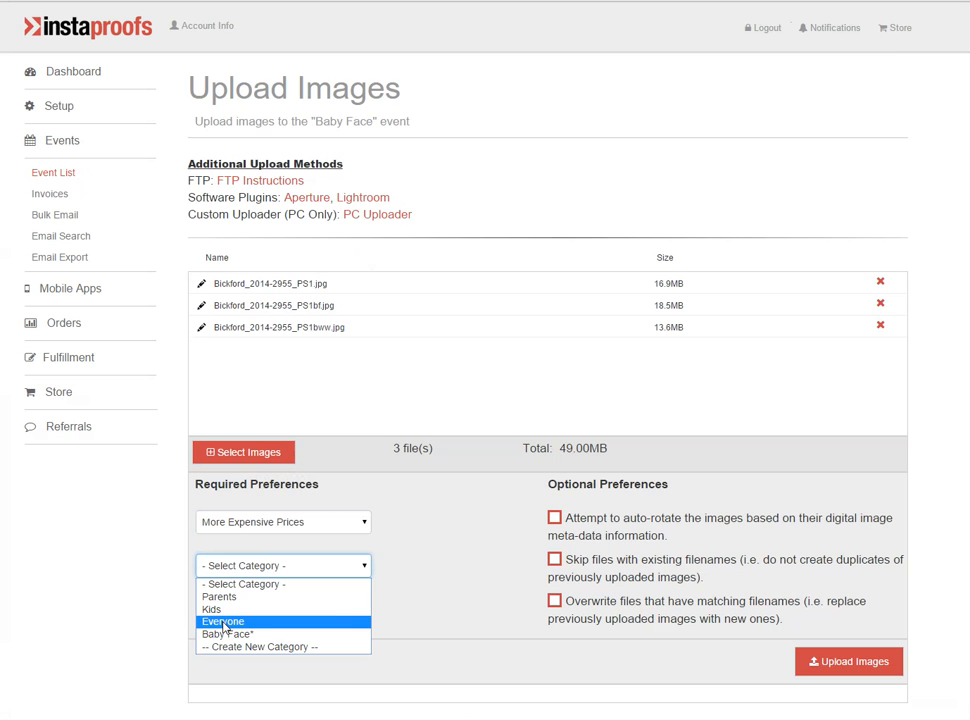
{"action": "left_click", "coordinate": [259, 646]}
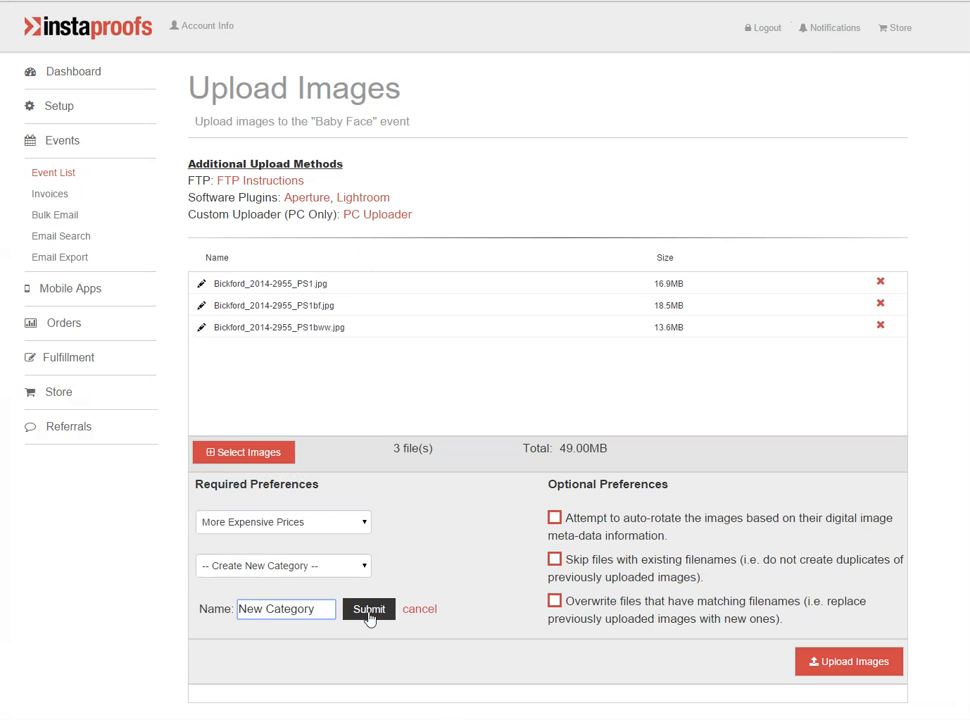
{"action": "left_click", "coordinate": [368, 609]}
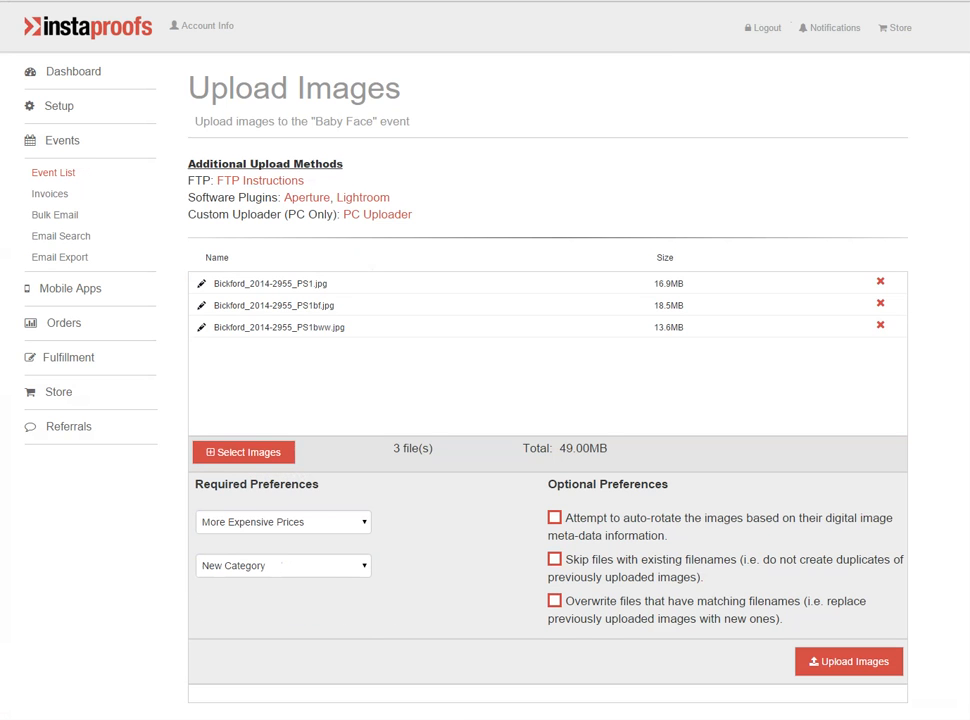
{"action": "mouse_move", "coordinate": [418, 587]}
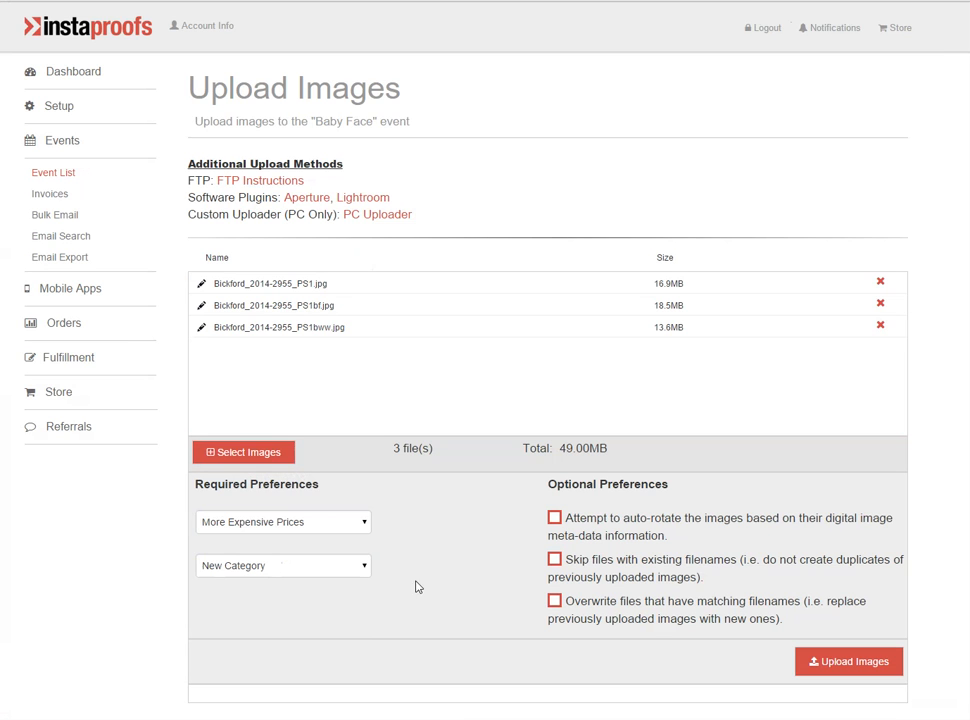
{"action": "mouse_move", "coordinate": [653, 498]}
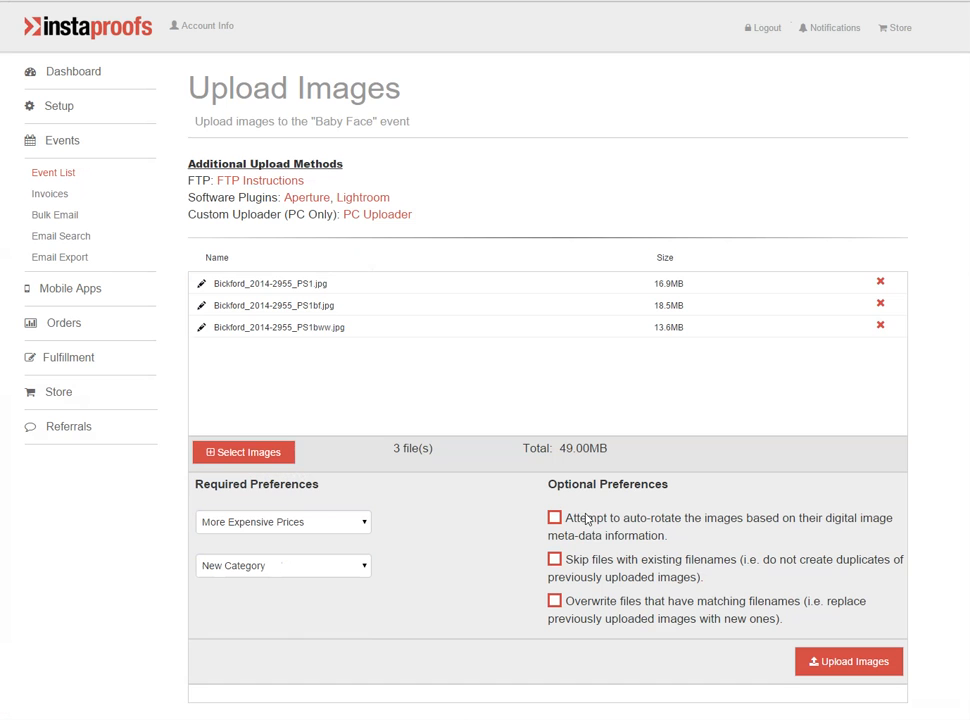
{"action": "mouse_move", "coordinate": [688, 533]}
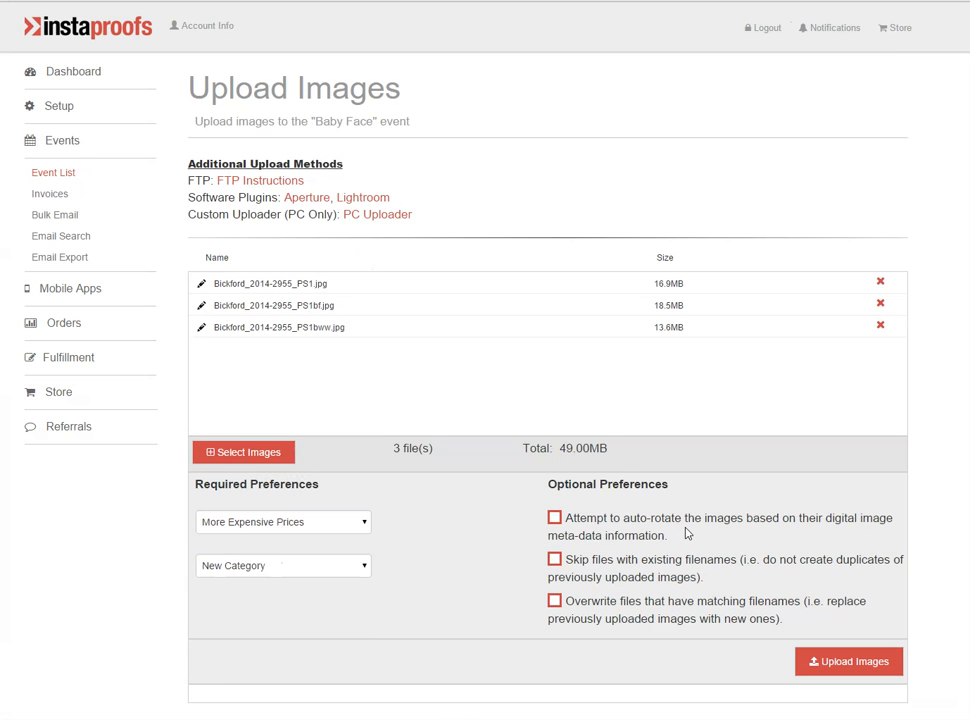
{"action": "mouse_move", "coordinate": [592, 576]}
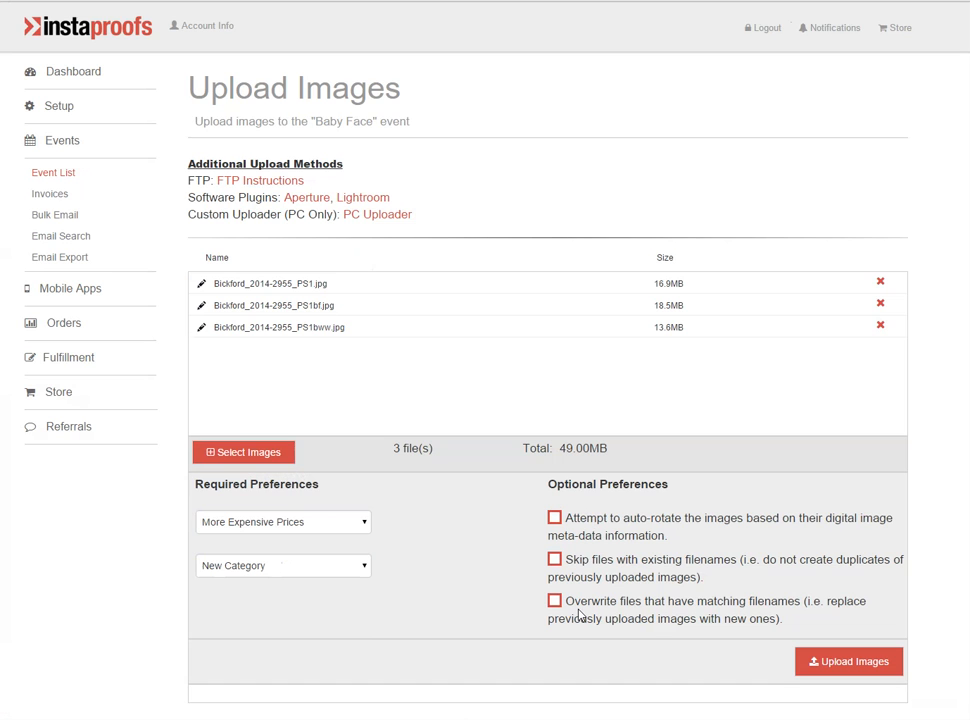
{"action": "mouse_move", "coordinate": [655, 613]}
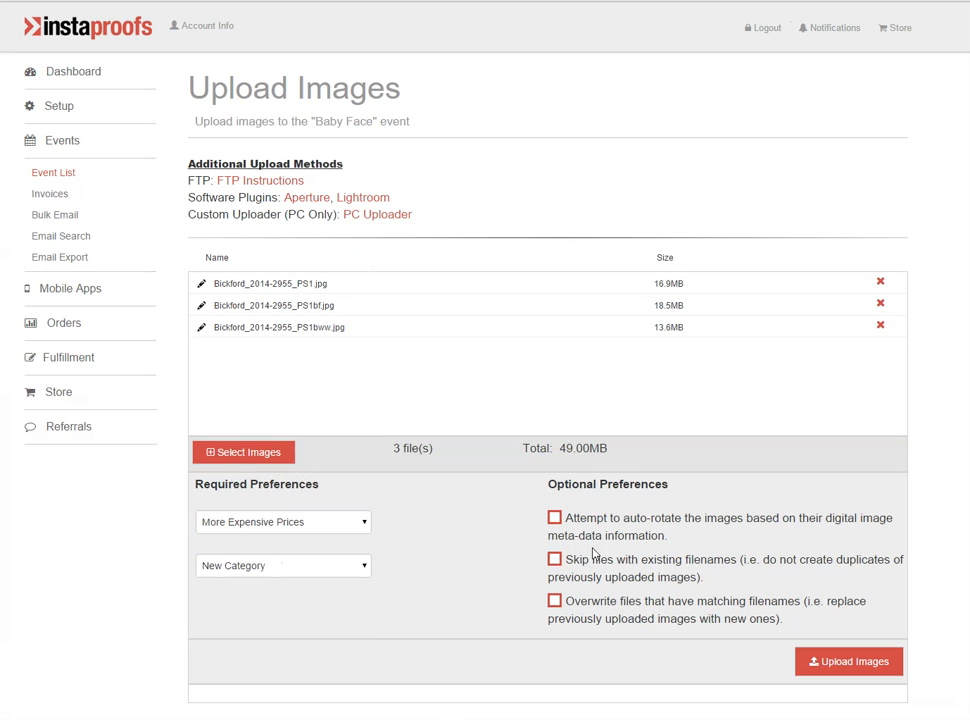
{"action": "mouse_move", "coordinate": [848, 661]}
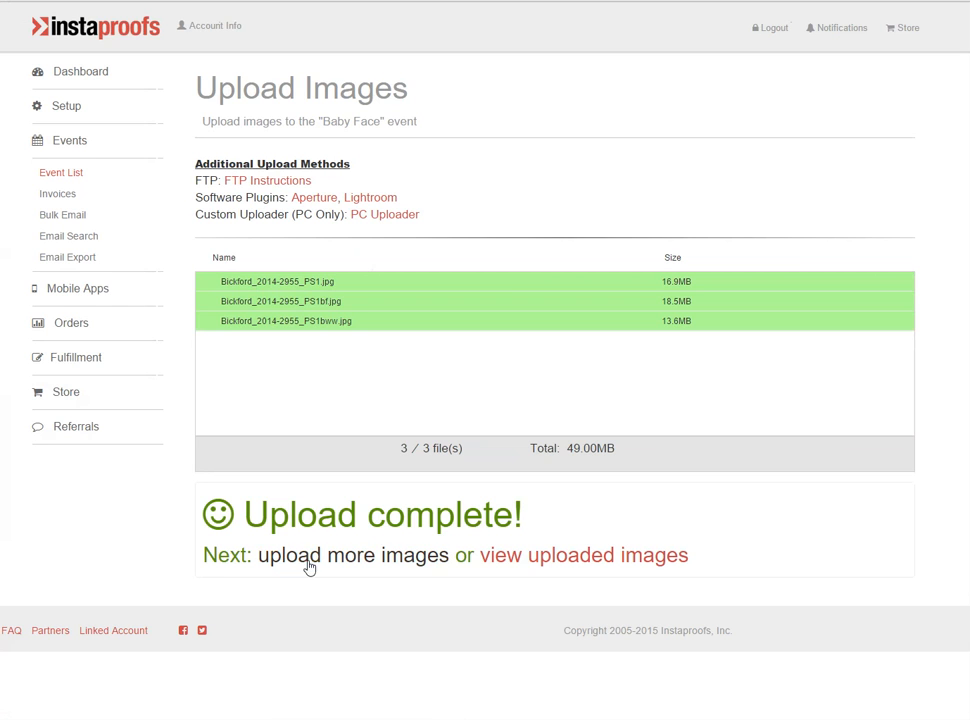
{"action": "mouse_move", "coordinate": [363, 556]}
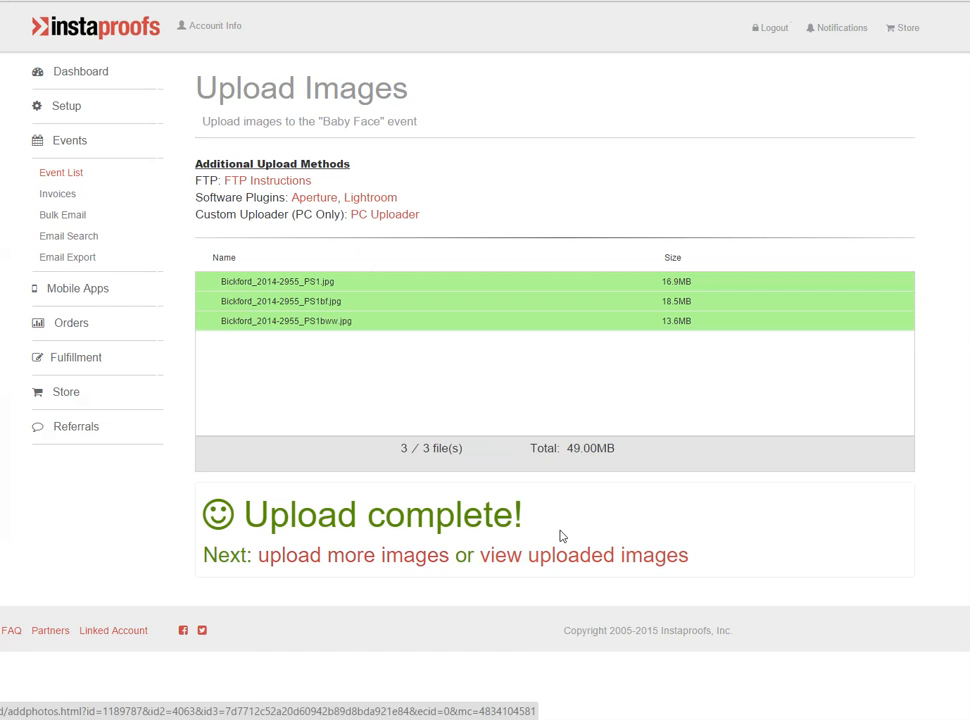
{"action": "mouse_move", "coordinate": [574, 563]}
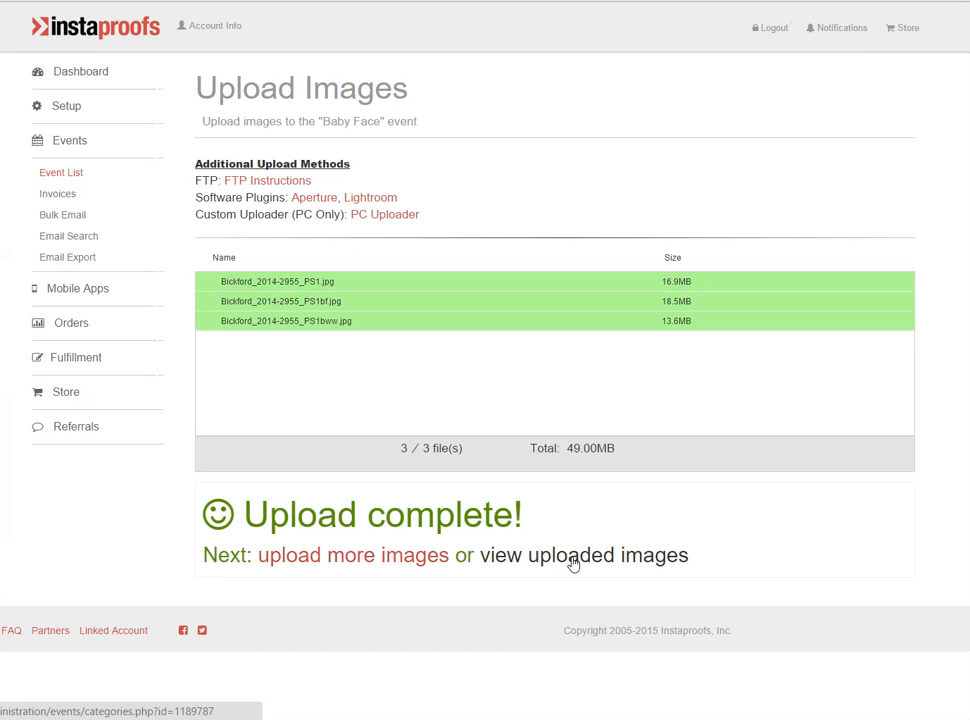
- View the uploaded images, showing New Category with 3 images
{"action": "left_click", "coordinate": [583, 555]}
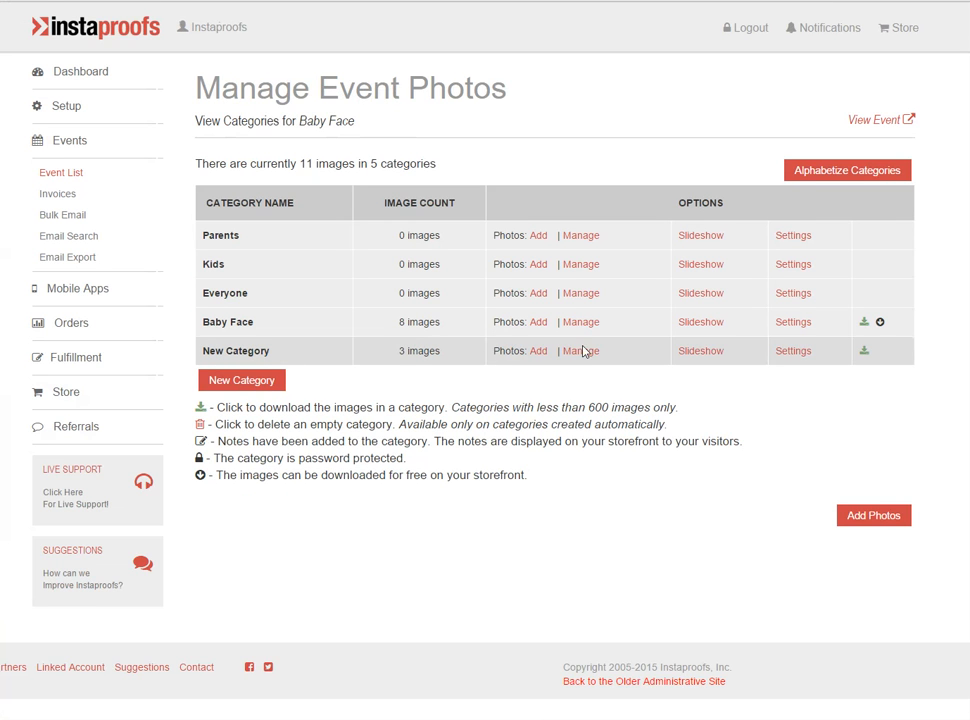
- Check New Category's three images, then view the Baby Face event on the storefront
{"action": "left_click", "coordinate": [581, 350]}
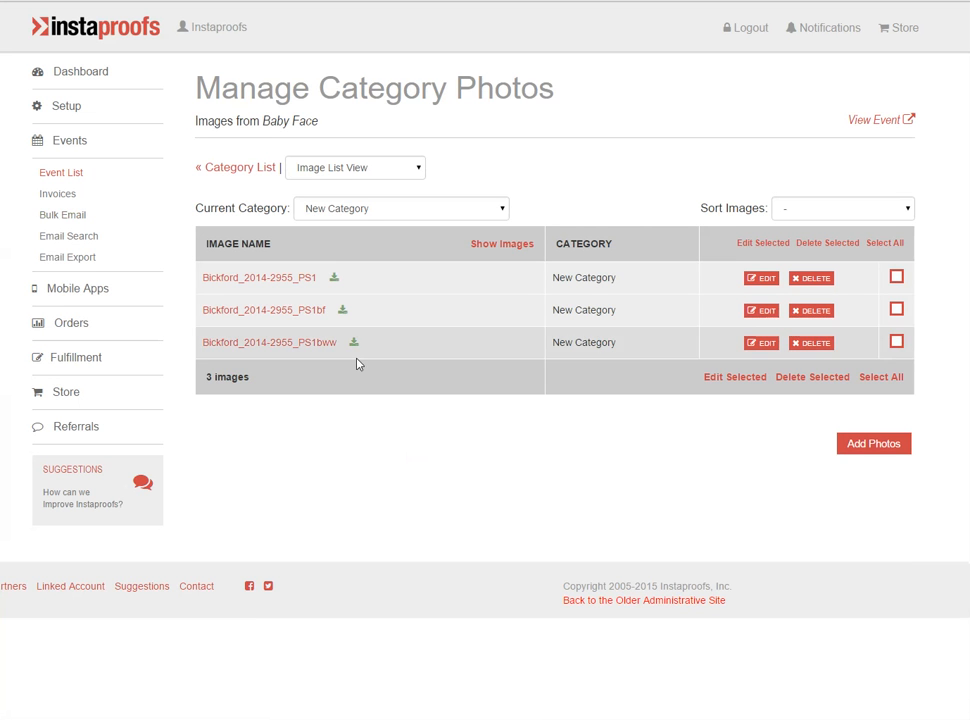
{"action": "mouse_move", "coordinate": [894, 147]}
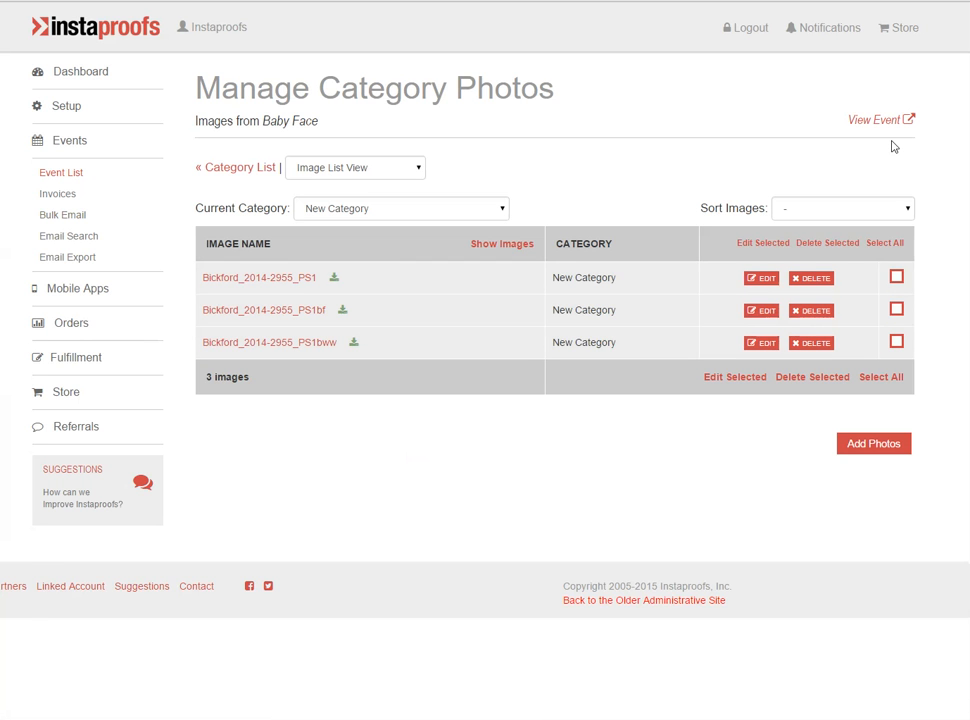
{"action": "left_click", "coordinate": [874, 119]}
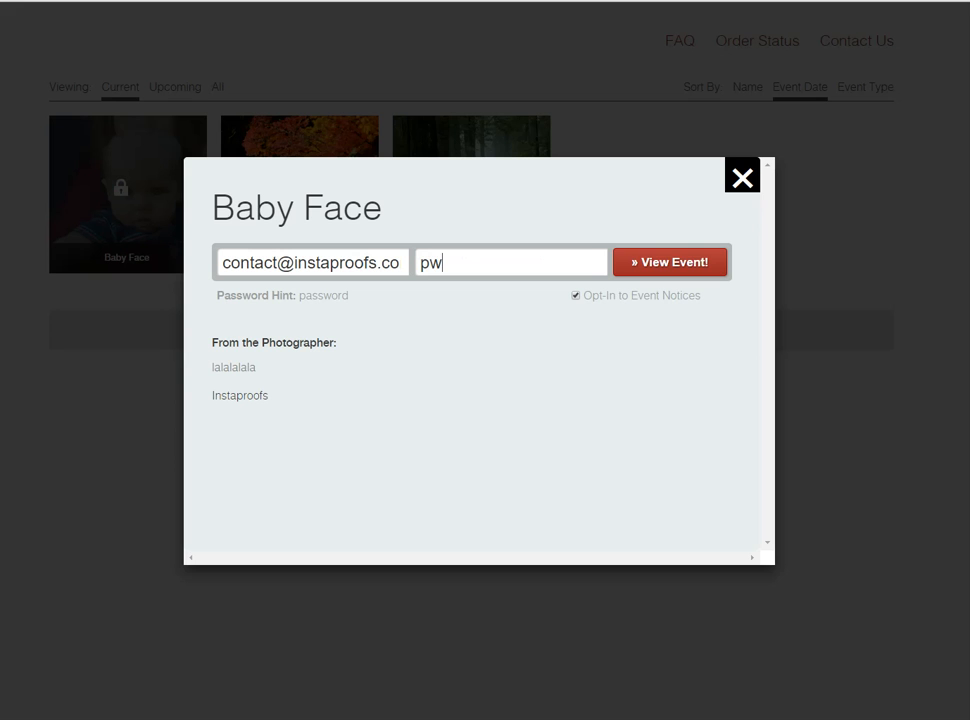
- Unlock the Baby Face gallery with the event password to see New Category's photos
{"action": "left_click", "coordinate": [669, 261]}
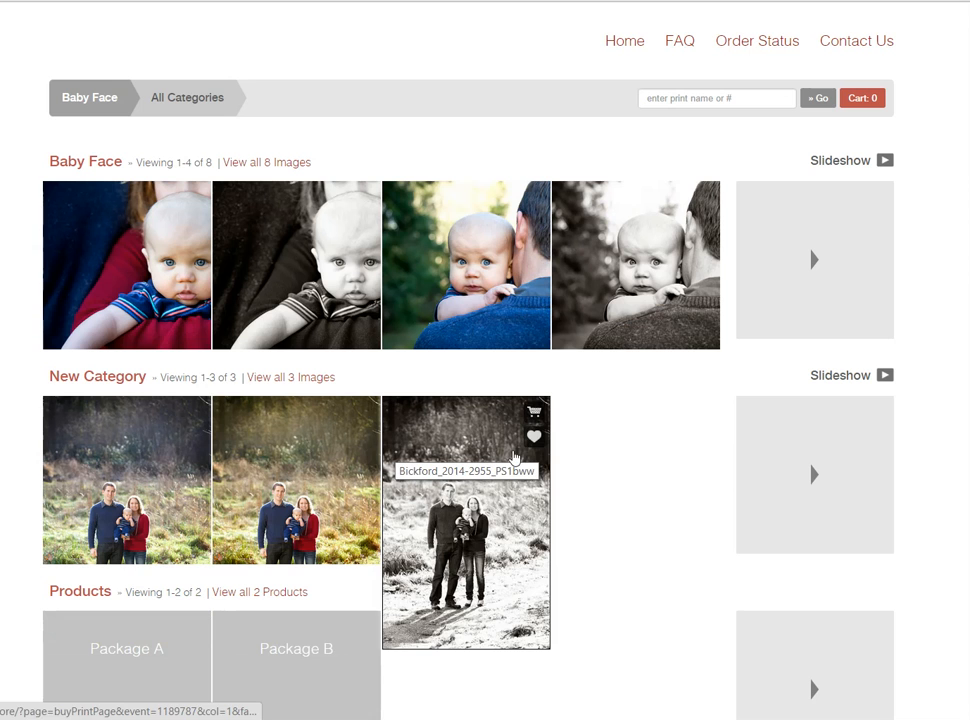
{"action": "mouse_move", "coordinate": [596, 458]}
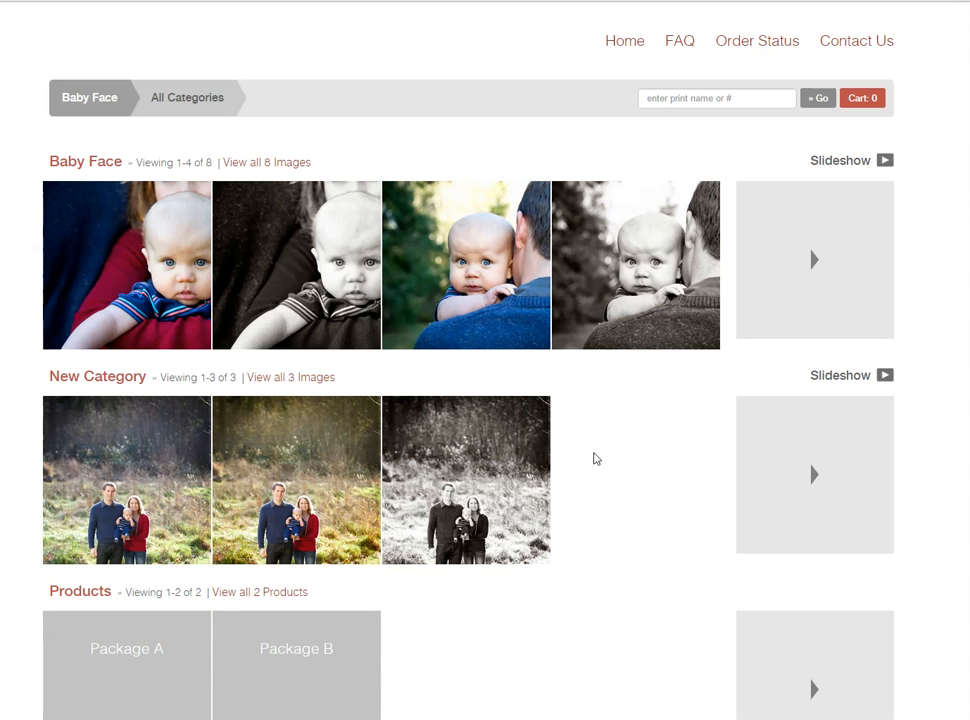